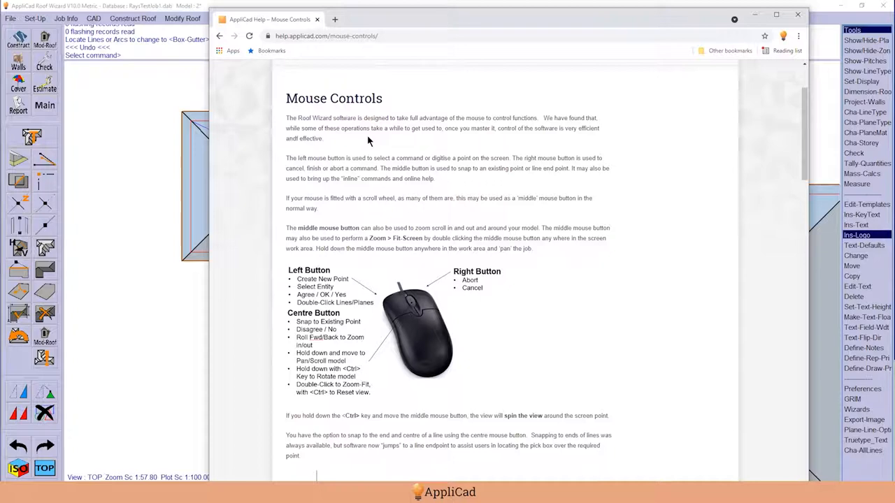
pyautogui.moveTo(411, 327)
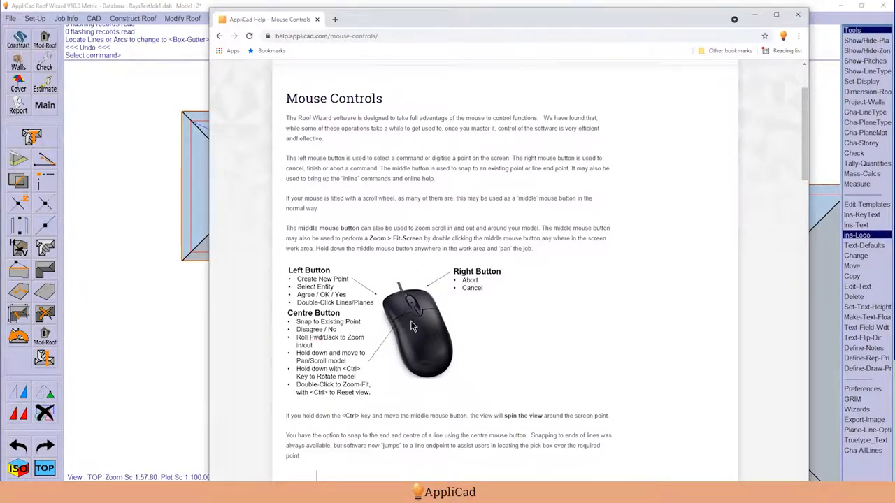
pyautogui.moveTo(414, 315)
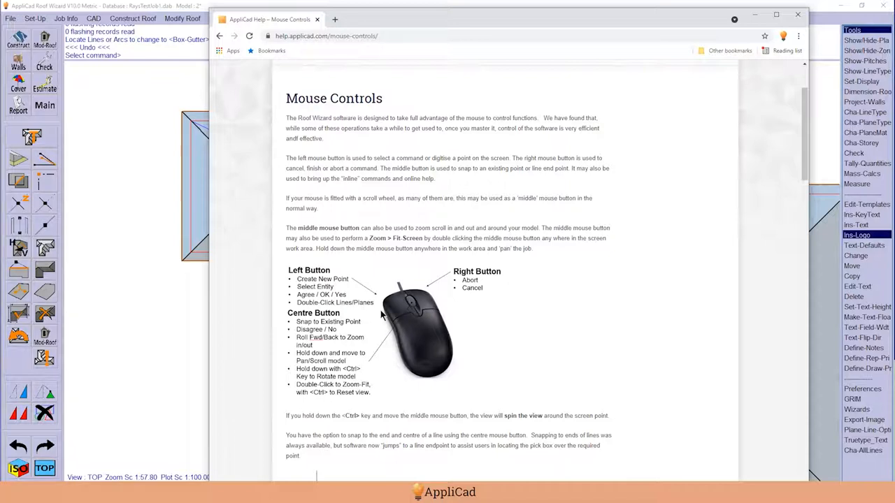
pyautogui.moveTo(374, 290)
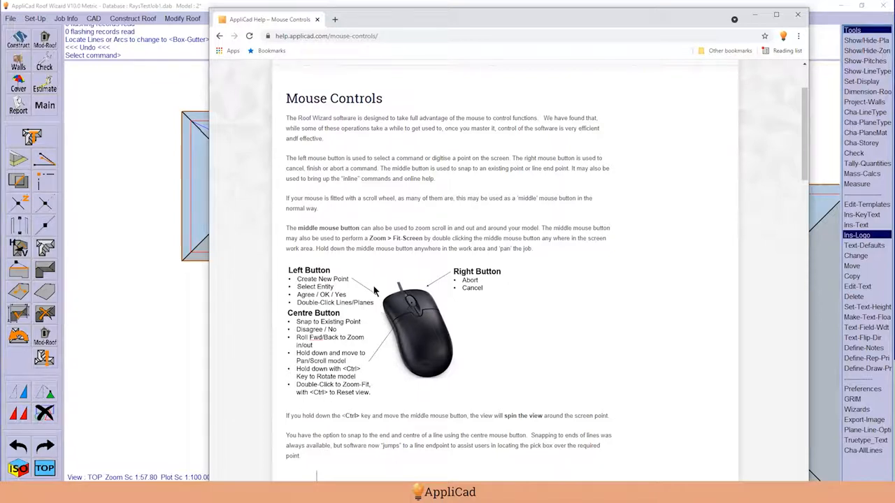
# Scroll through the help page, then minimise Chrome to bring back the roof plan.
pyautogui.scroll(-3)
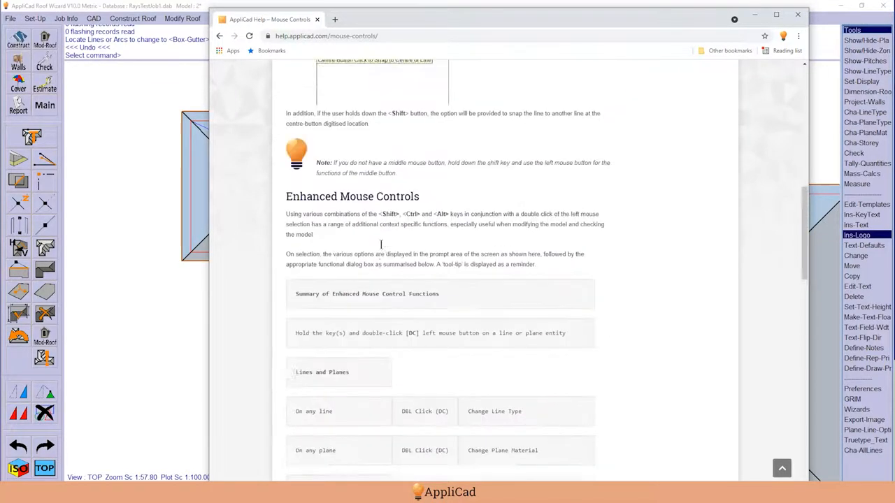
pyautogui.scroll(-3)
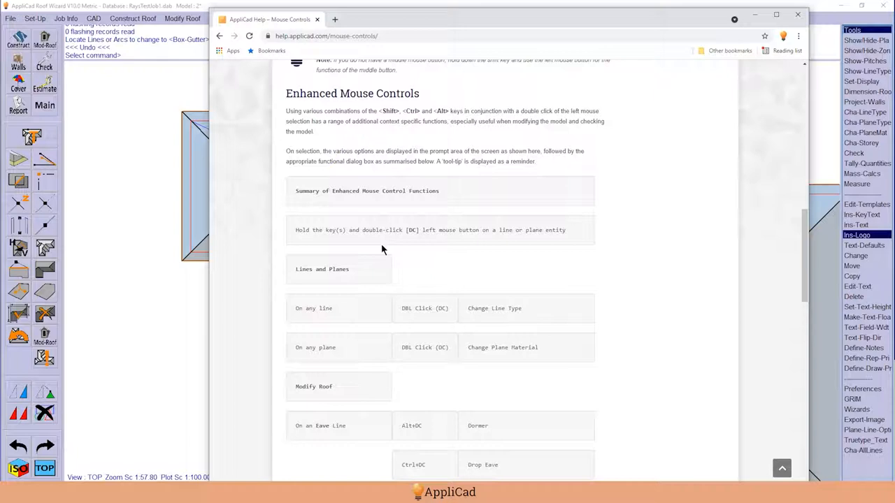
pyautogui.moveTo(385, 249)
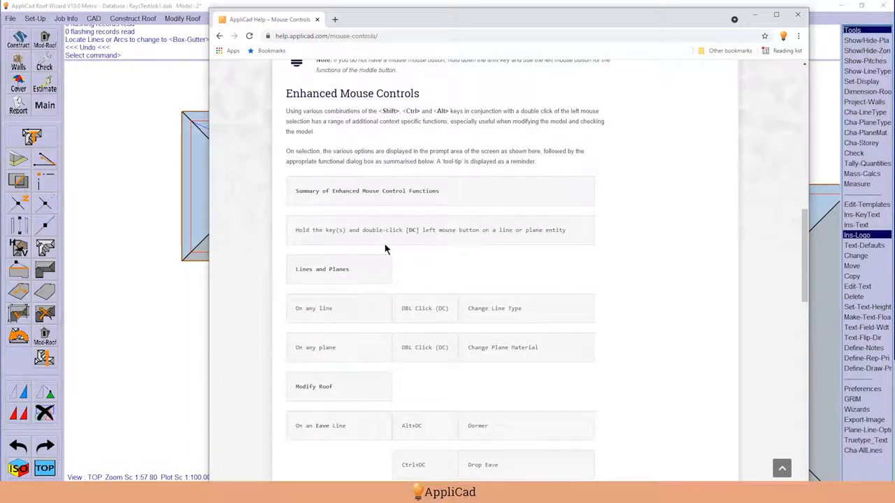
pyautogui.scroll(-3)
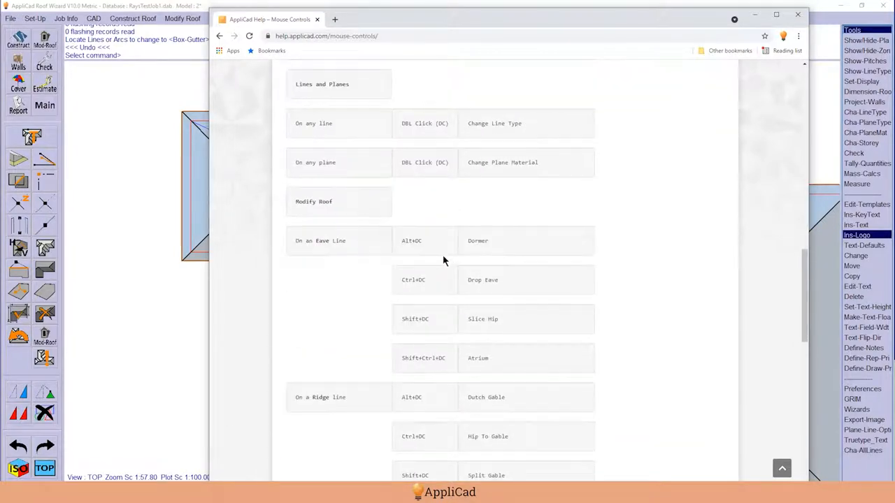
pyautogui.scroll(-3)
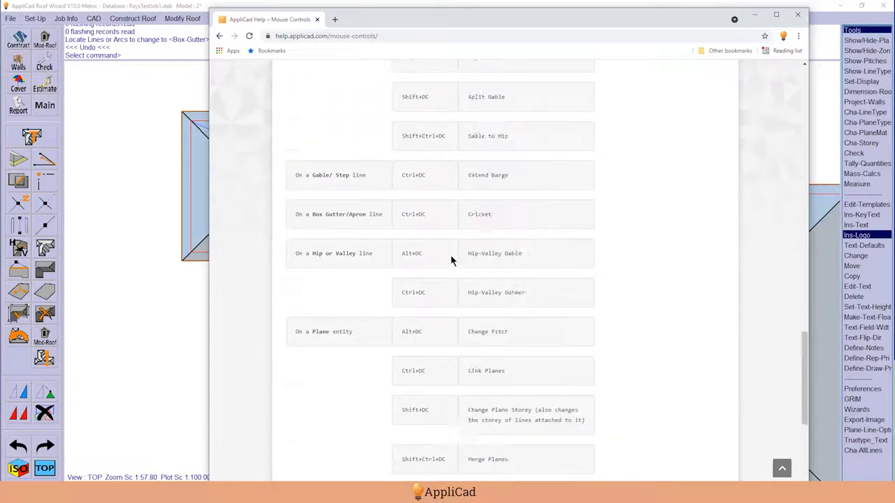
pyautogui.scroll(-3)
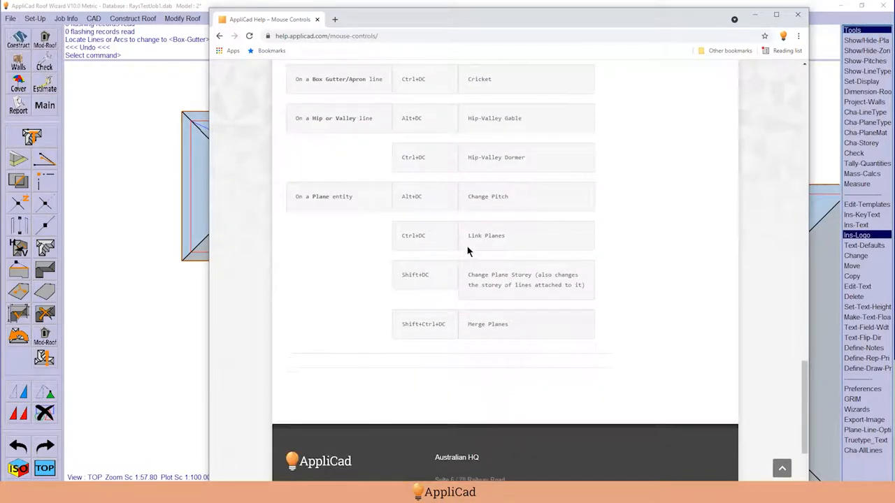
pyautogui.scroll(3)
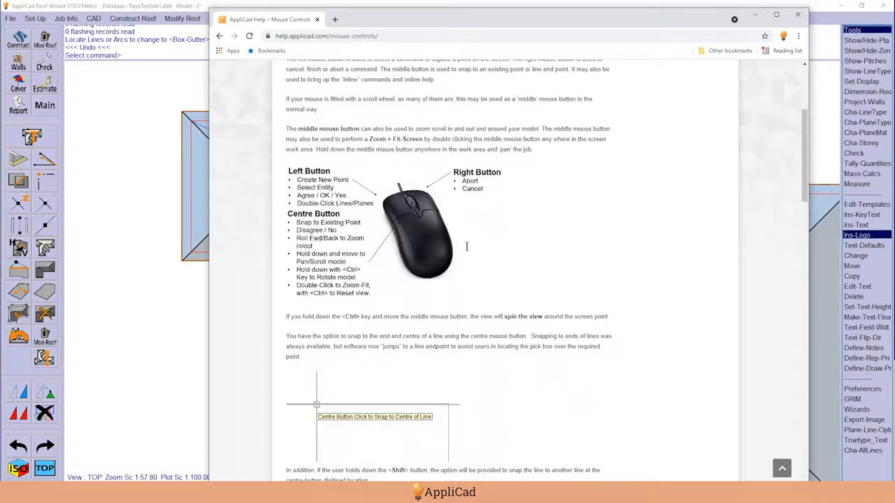
pyautogui.scroll(3)
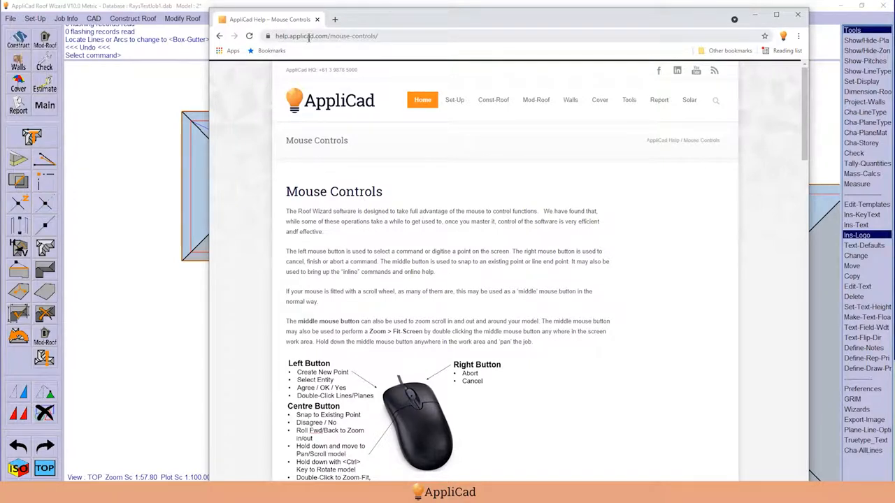
pyautogui.scroll(-3)
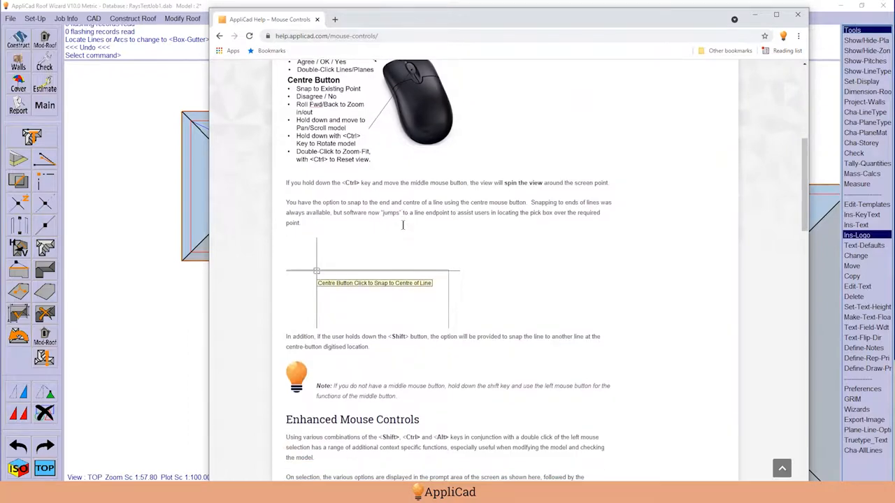
pyautogui.scroll(-3)
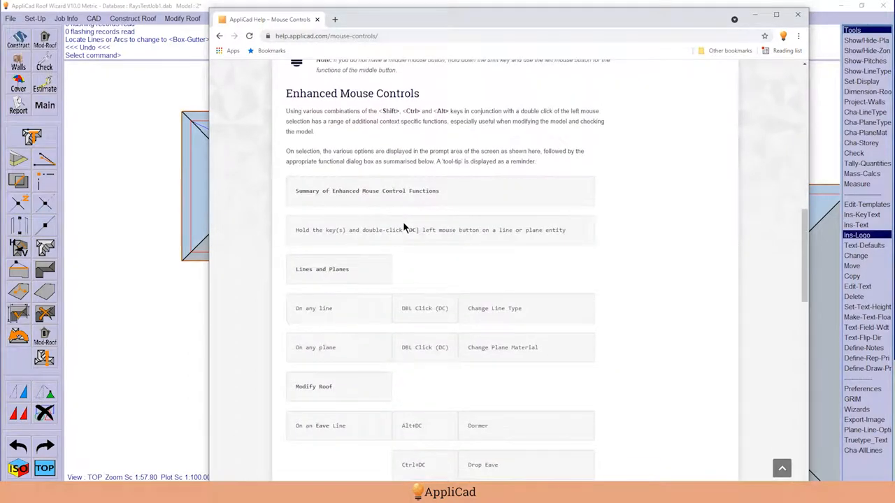
pyautogui.moveTo(396, 208)
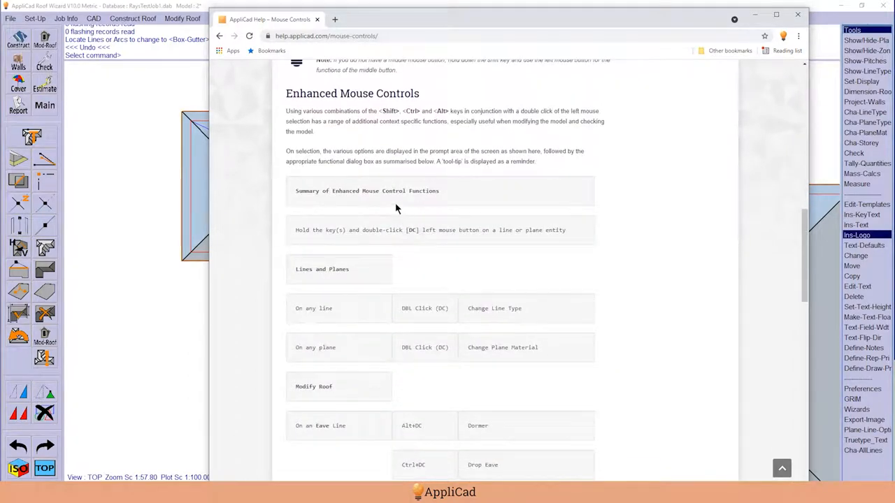
pyautogui.moveTo(401, 204)
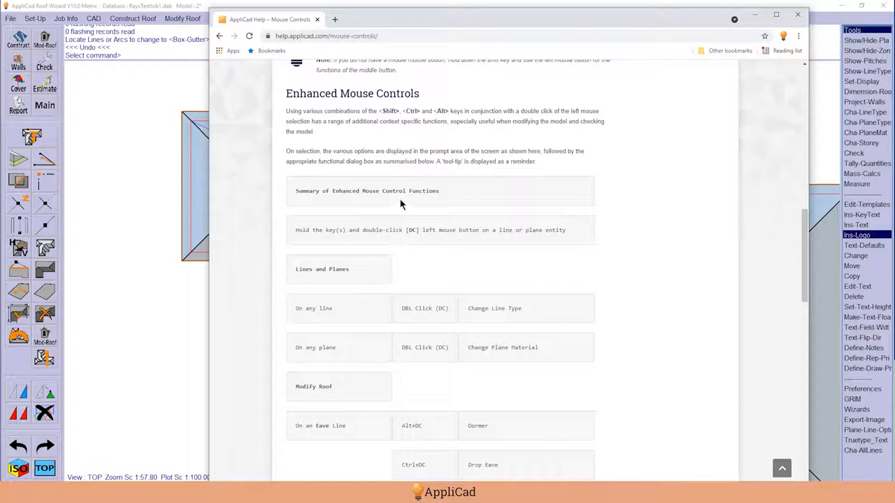
pyautogui.scroll(-3)
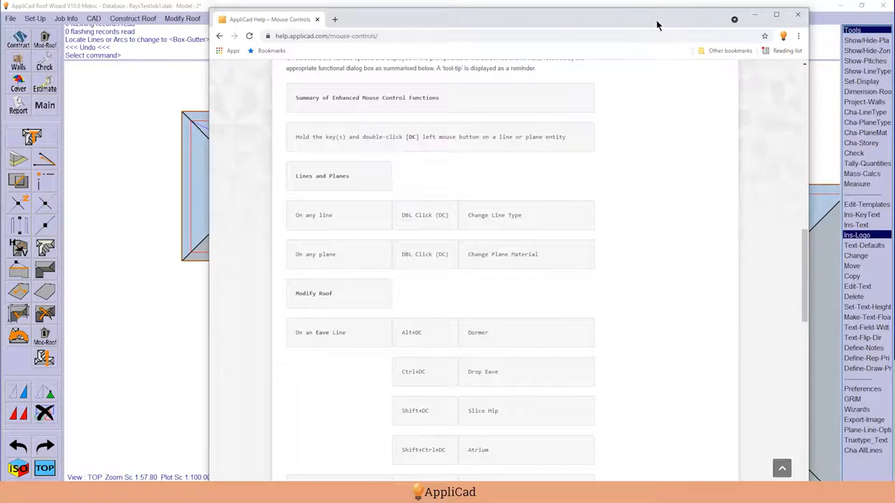
pyautogui.click(797, 14)
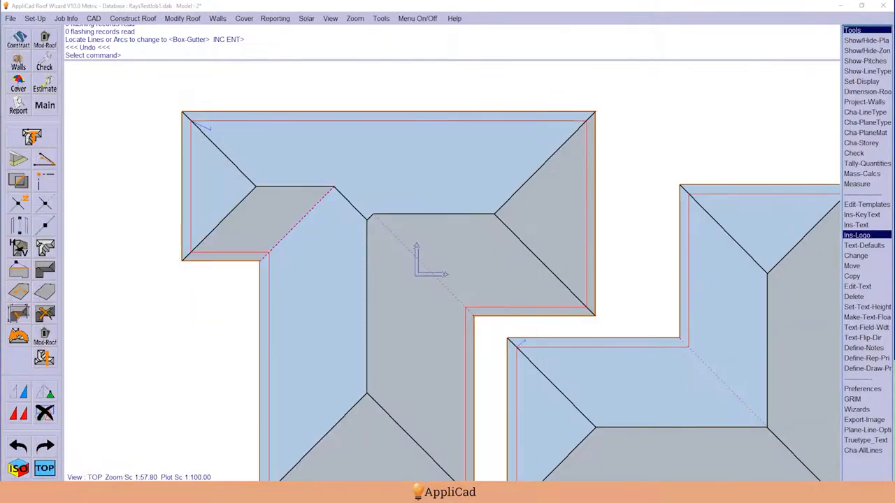
pyautogui.moveTo(328, 255)
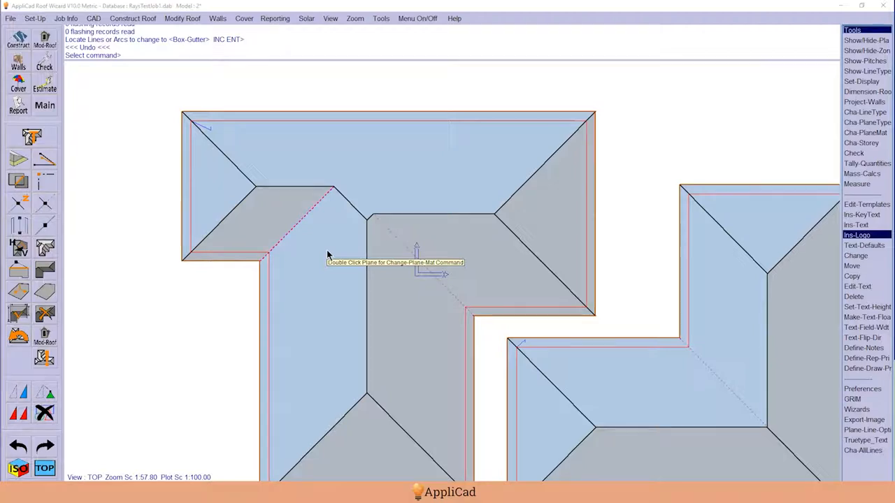
pyautogui.moveTo(319, 256)
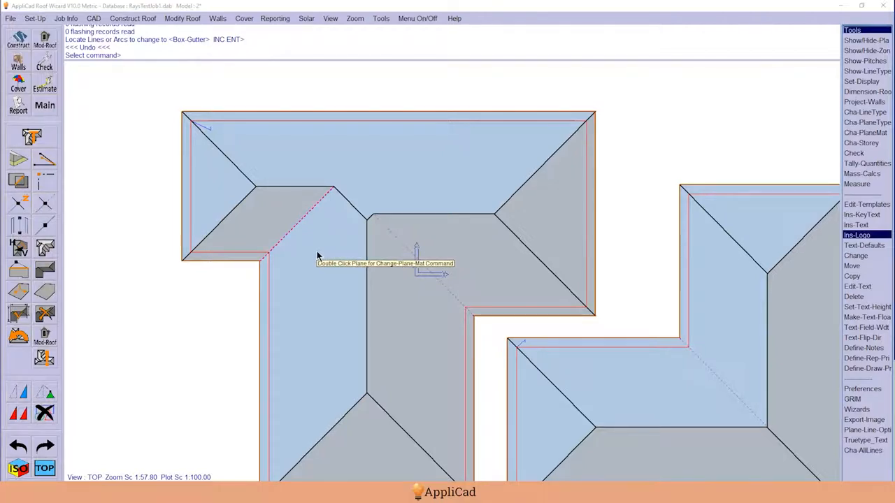
pyautogui.moveTo(372, 114)
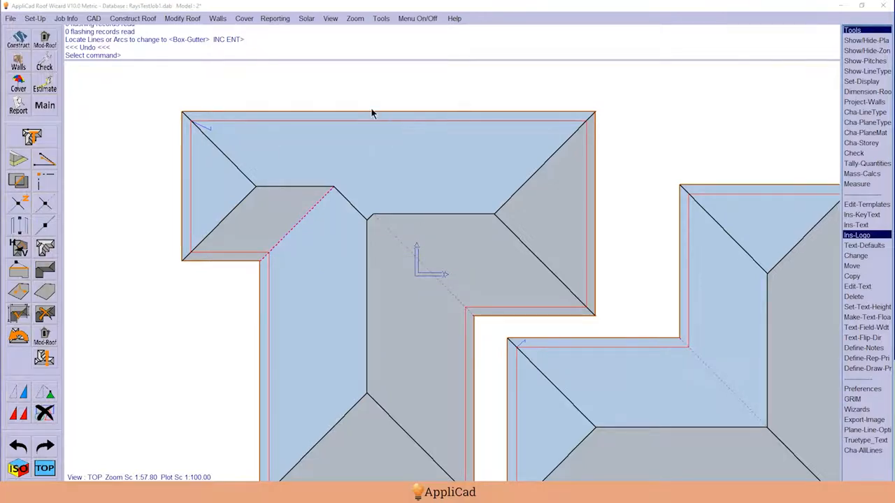
pyautogui.moveTo(373, 113)
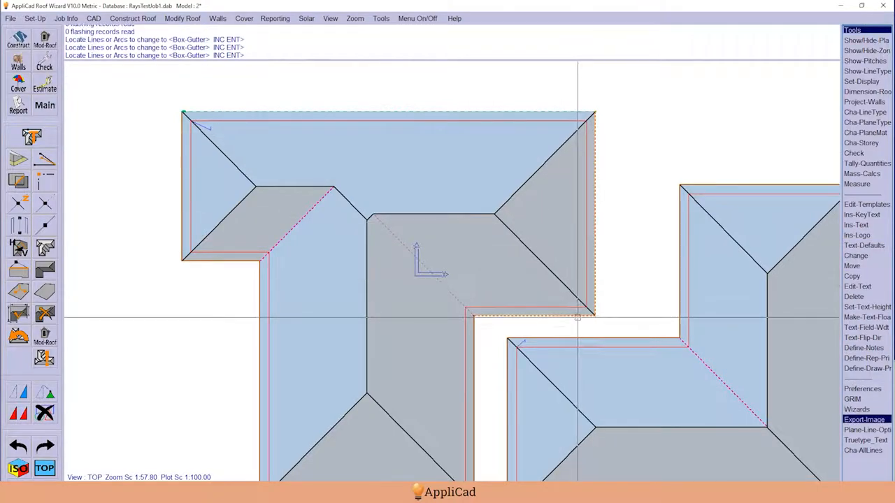
pyautogui.click(856, 255)
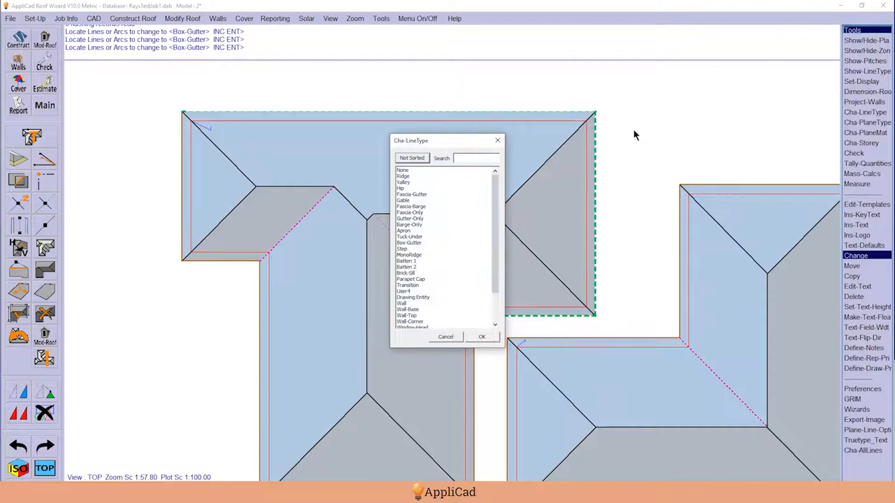
pyautogui.moveTo(650, 193)
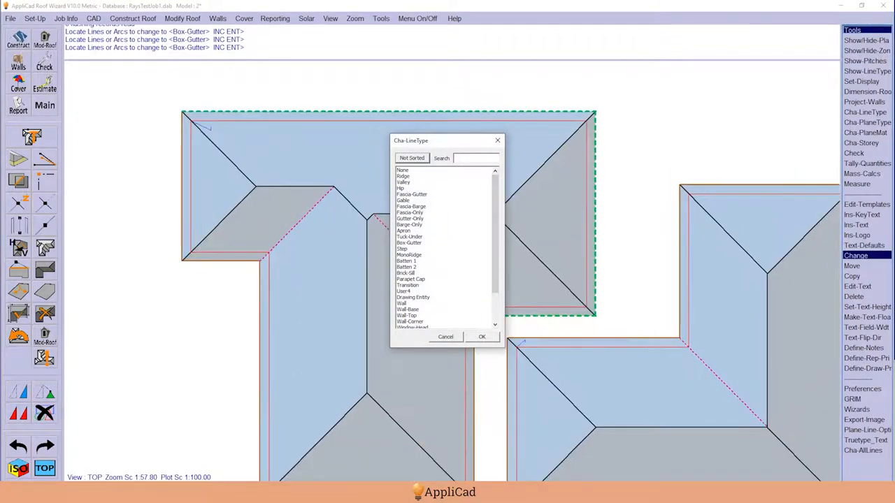
pyautogui.click(482, 336)
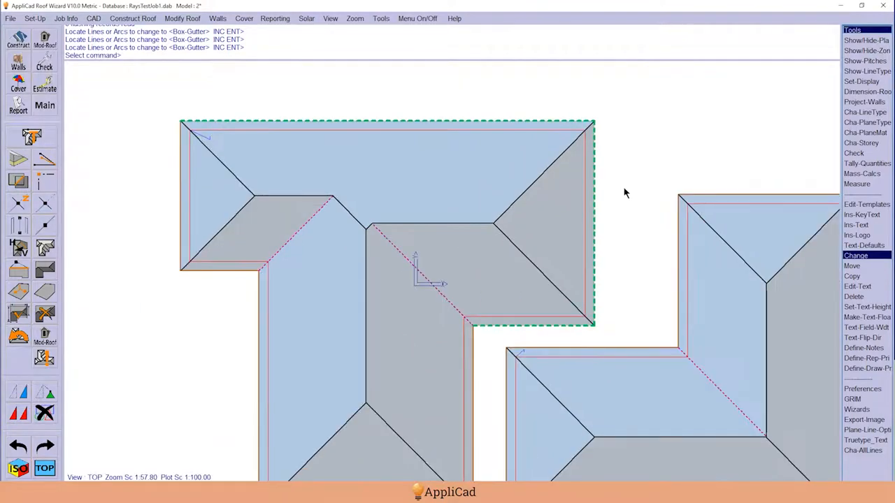
pyautogui.moveTo(327, 236)
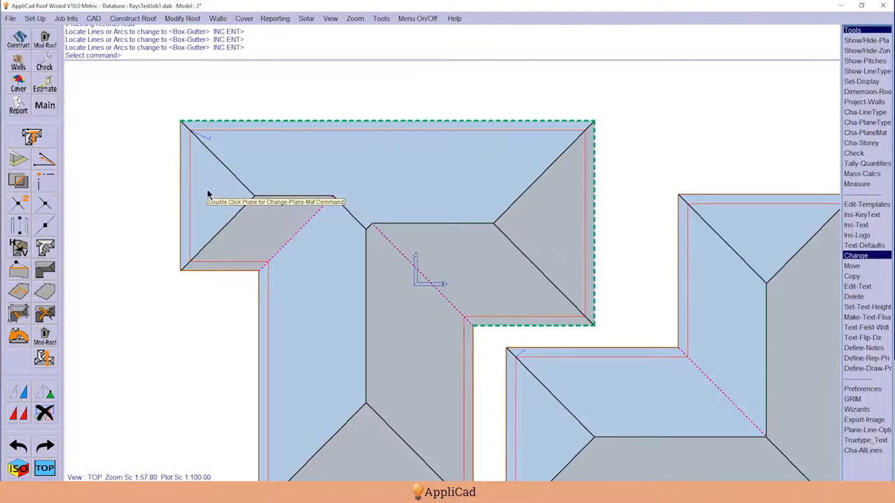
# Apply a new roof material to the left hip-end plane and its adjoining plane, answering Yes.
pyautogui.doubleClick(279, 195)
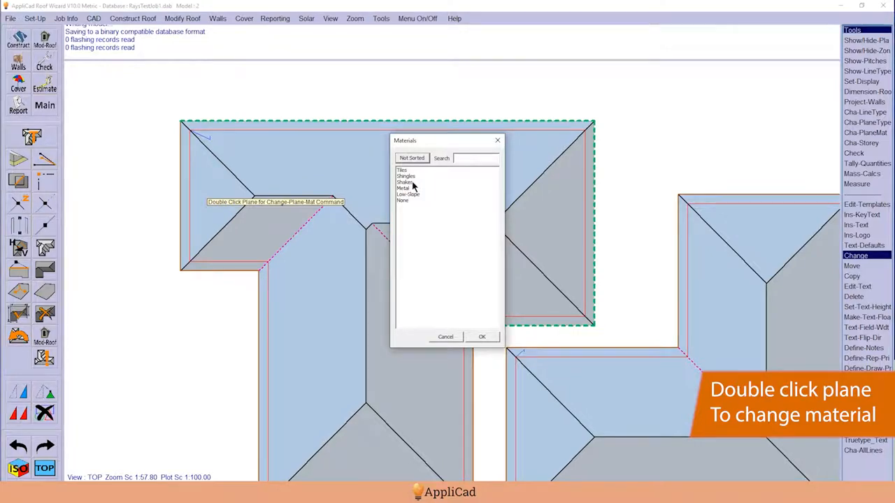
pyautogui.click(481, 336)
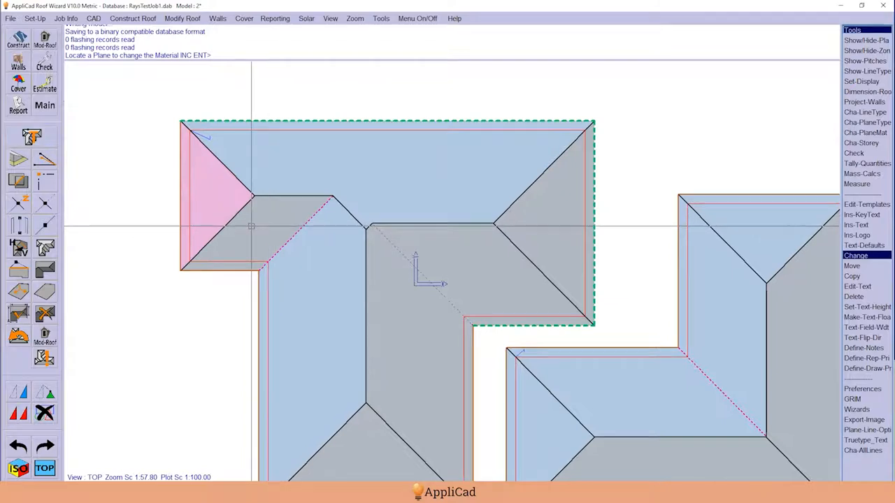
pyautogui.click(252, 238)
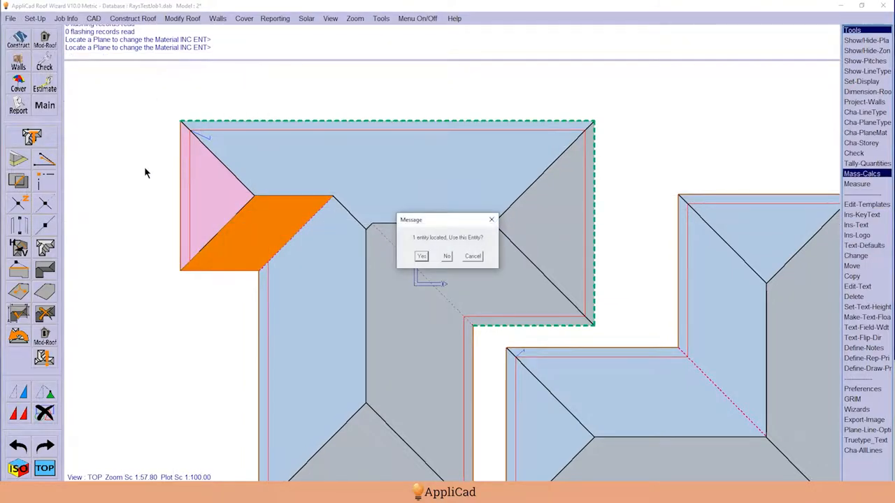
pyautogui.click(421, 256)
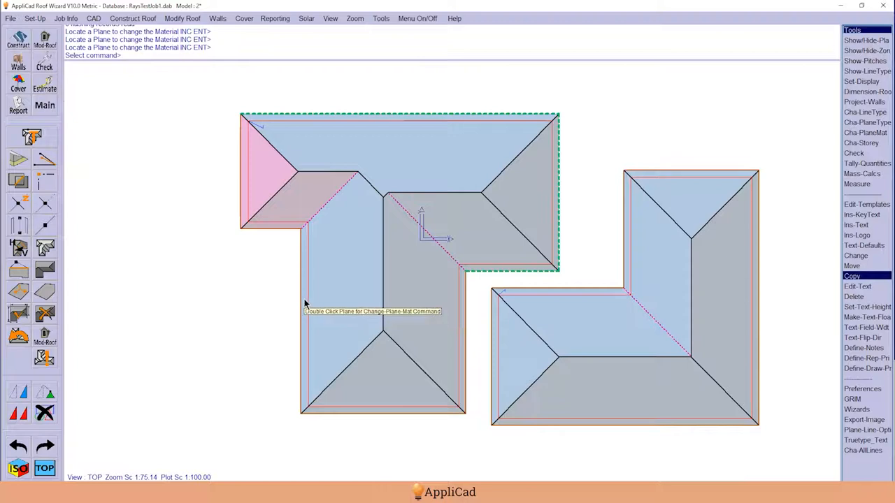
pyautogui.moveTo(302, 303)
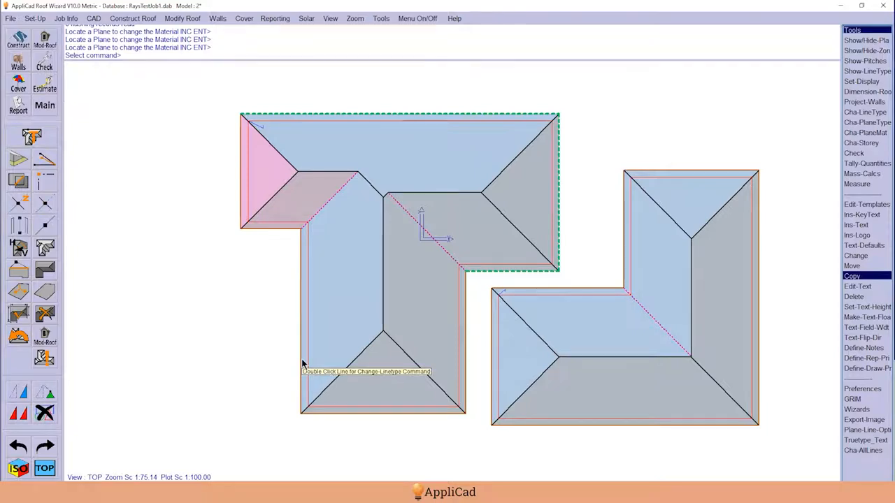
pyautogui.moveTo(268, 203)
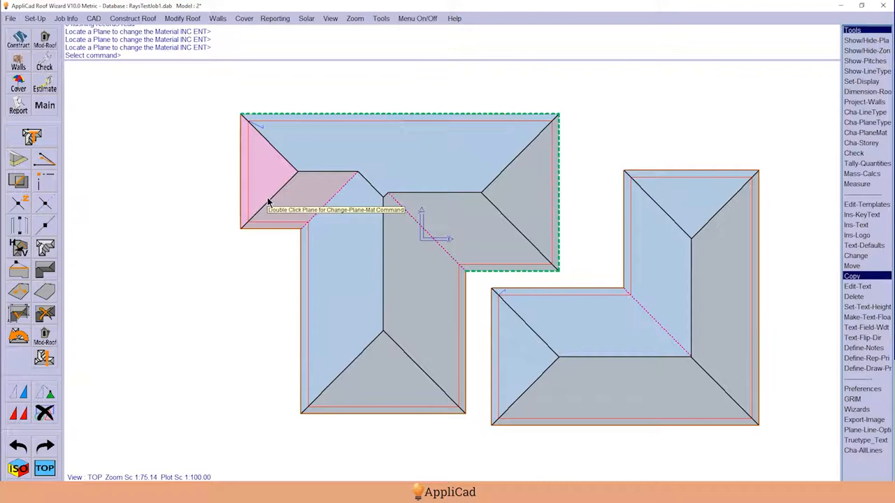
pyautogui.moveTo(246, 182)
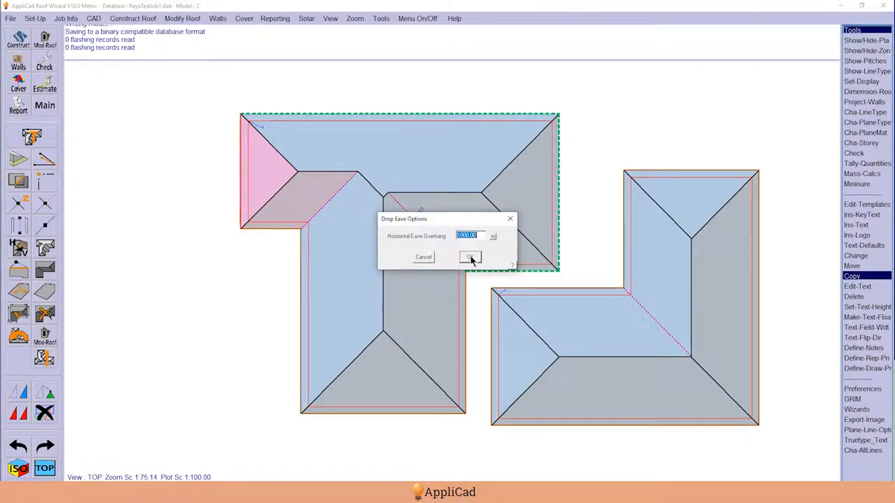
# Confirm the drop eave with the horizontal overhang at the upper wing's left hip end.
pyautogui.click(470, 256)
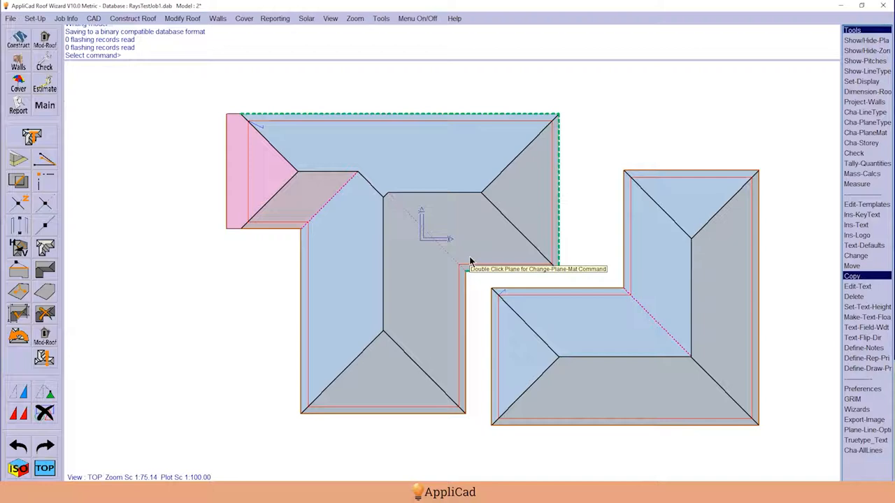
pyautogui.moveTo(793, 438)
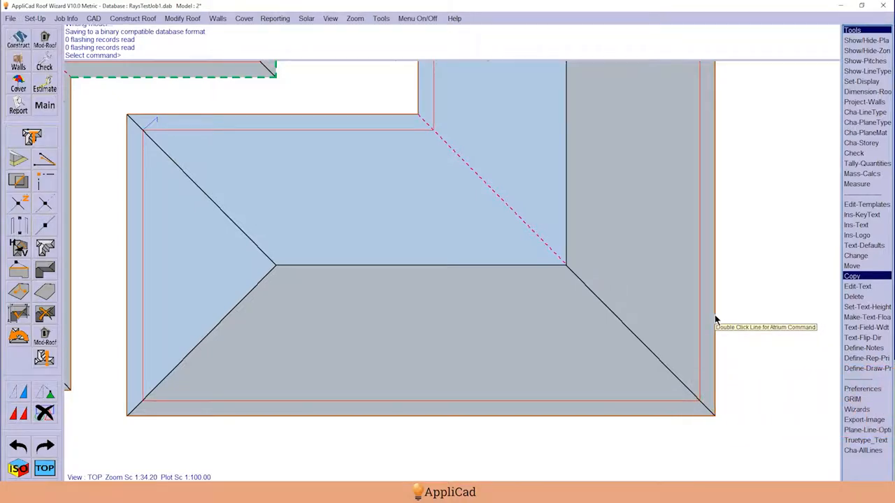
# Add an atrium notch on the right eave and slice back the upper wing's hip.
pyautogui.doubleClick(489, 209)
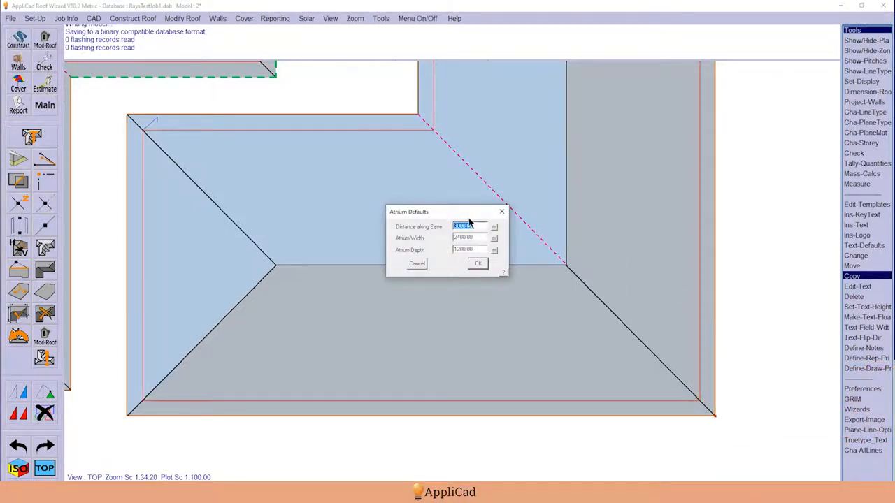
pyautogui.click(477, 264)
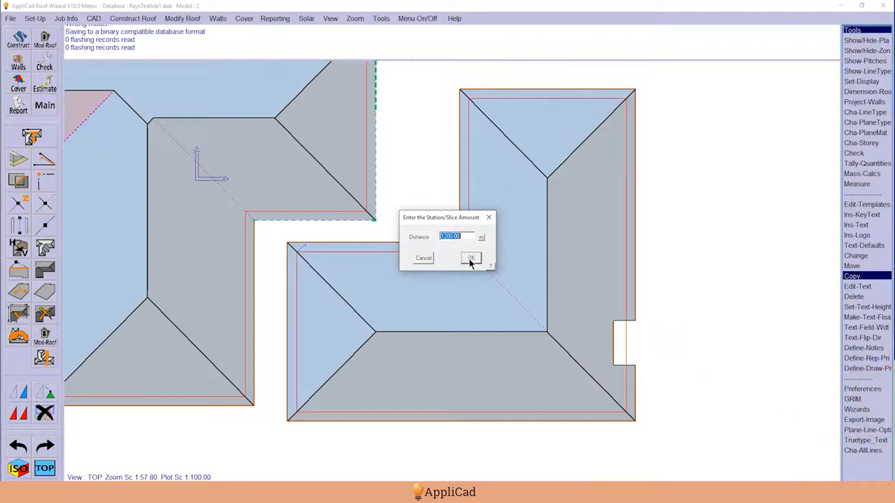
pyautogui.click(470, 258)
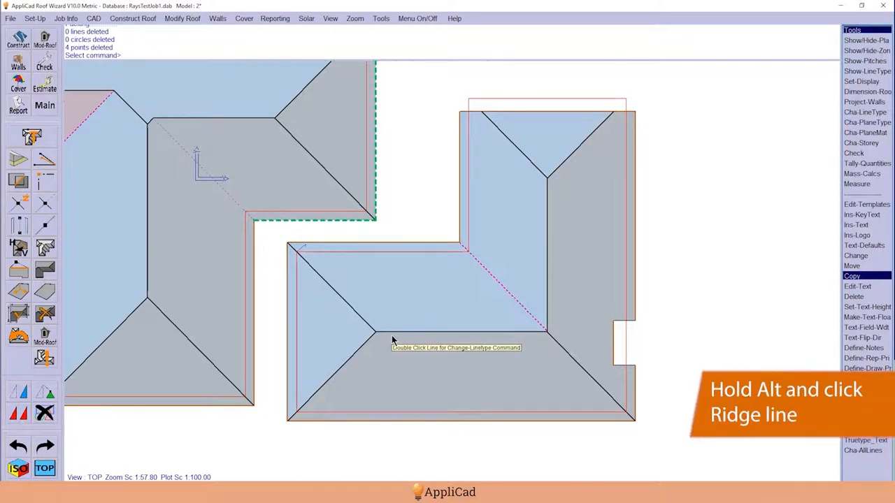
pyautogui.moveTo(384, 339)
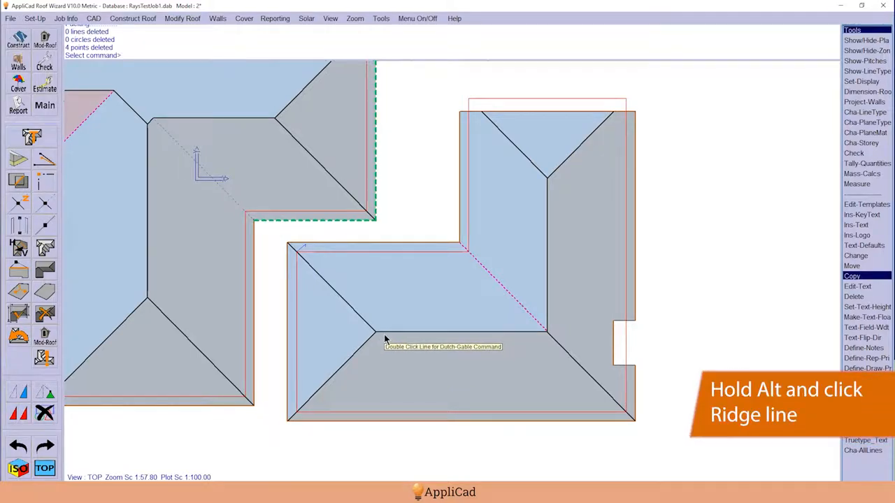
# Add a Dutch gable on the lower ridge's left hip end with default settings.
pyautogui.doubleClick(384, 337)
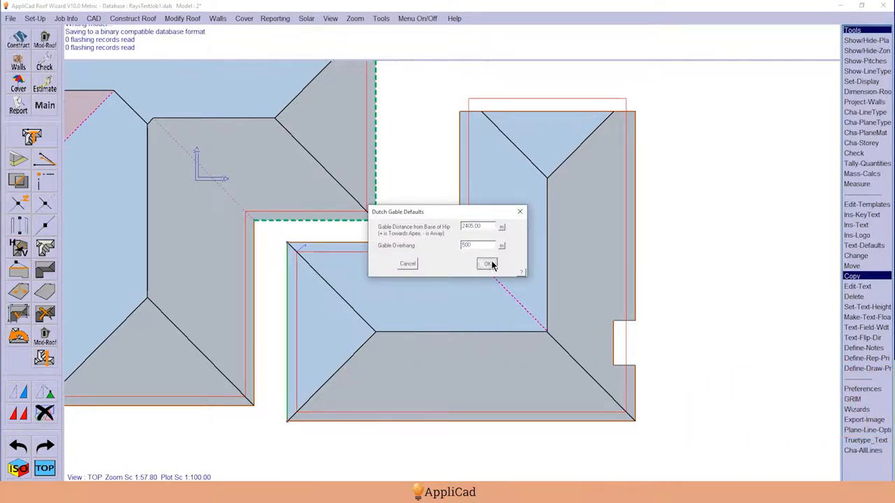
pyautogui.click(486, 264)
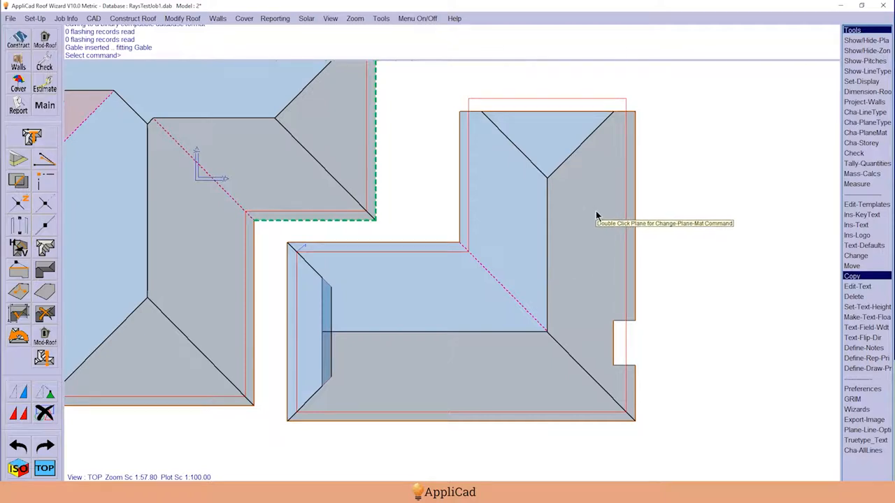
pyautogui.moveTo(573, 210)
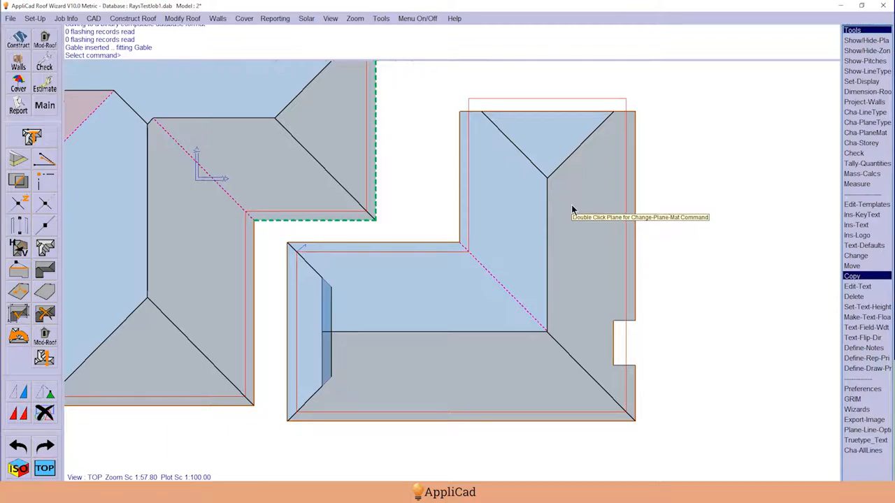
pyautogui.moveTo(453, 218)
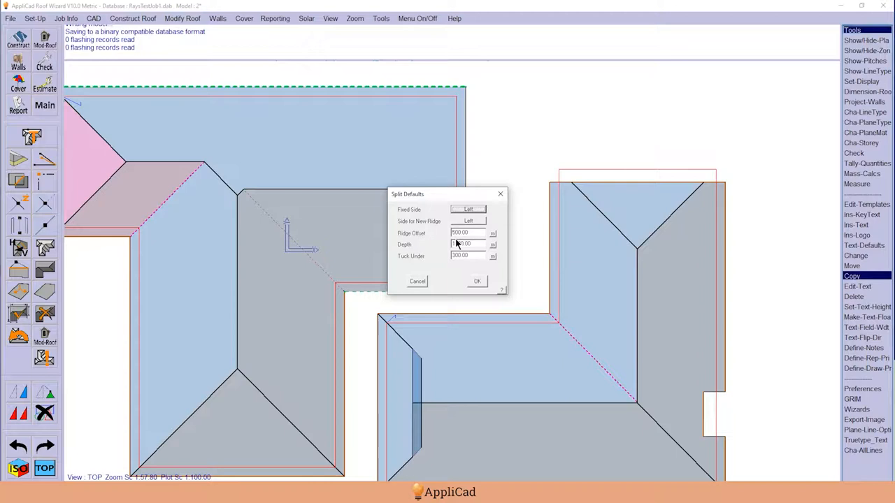
# Apply a split gable with depth 1200.00 at the upper roof's right end.
pyautogui.write('1200.00')
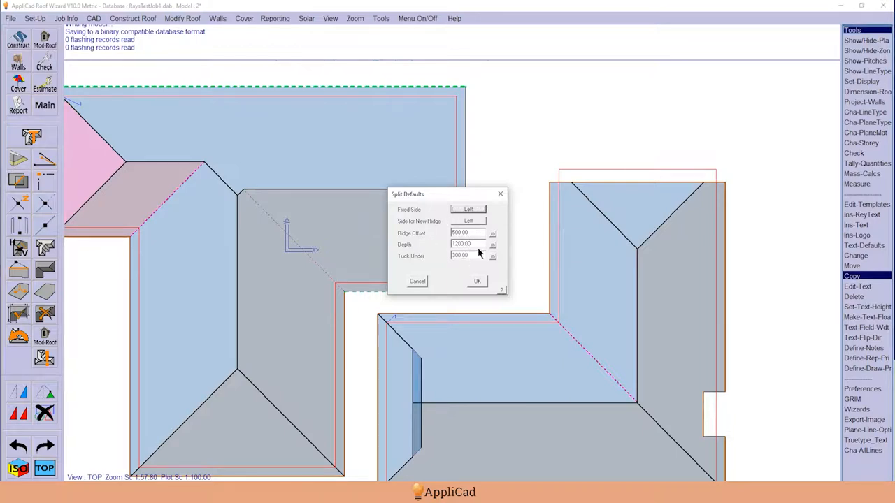
pyautogui.moveTo(476, 256)
pyautogui.write('50')
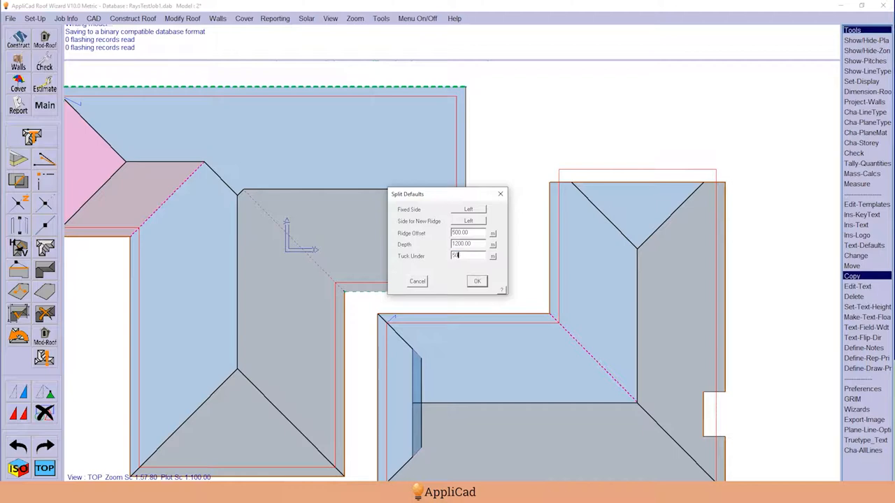
pyautogui.click(477, 280)
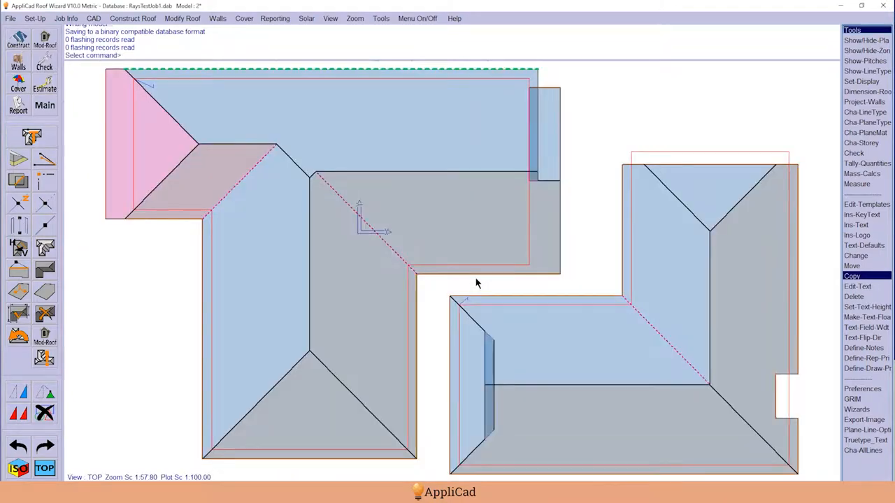
pyautogui.moveTo(479, 271)
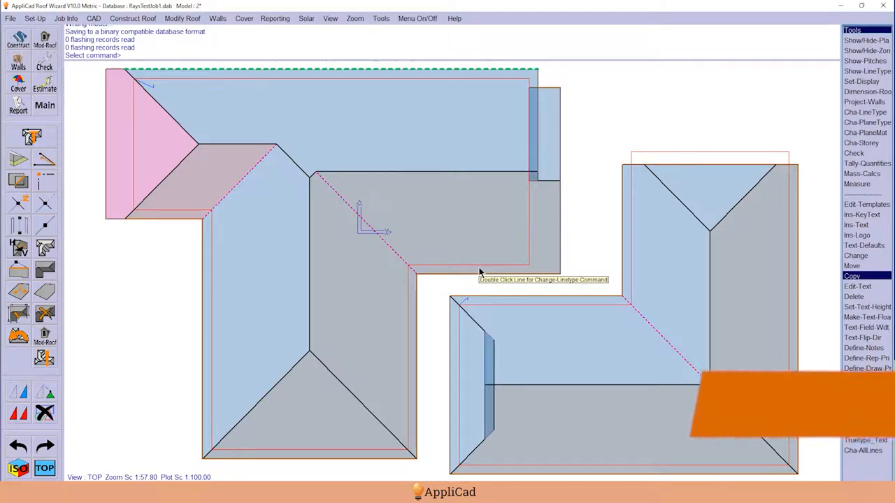
pyautogui.moveTo(533, 130)
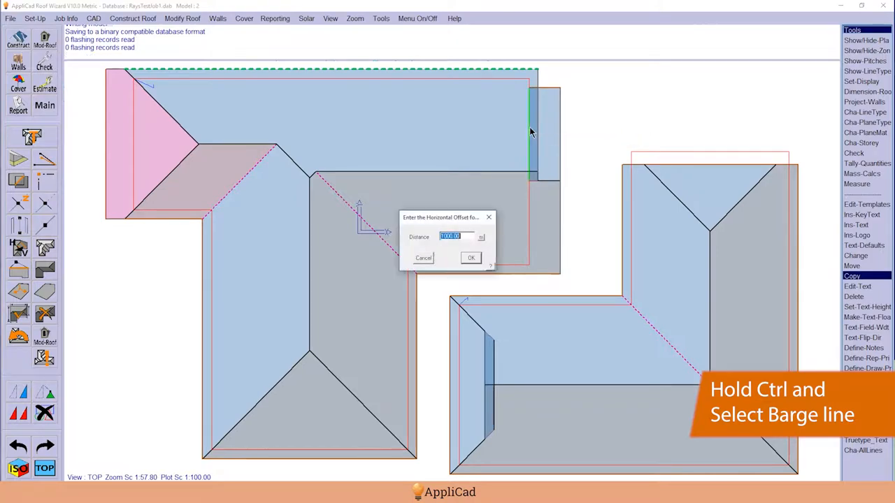
# Extend the split gable's barge line by the default horizontal offset.
pyautogui.click(470, 258)
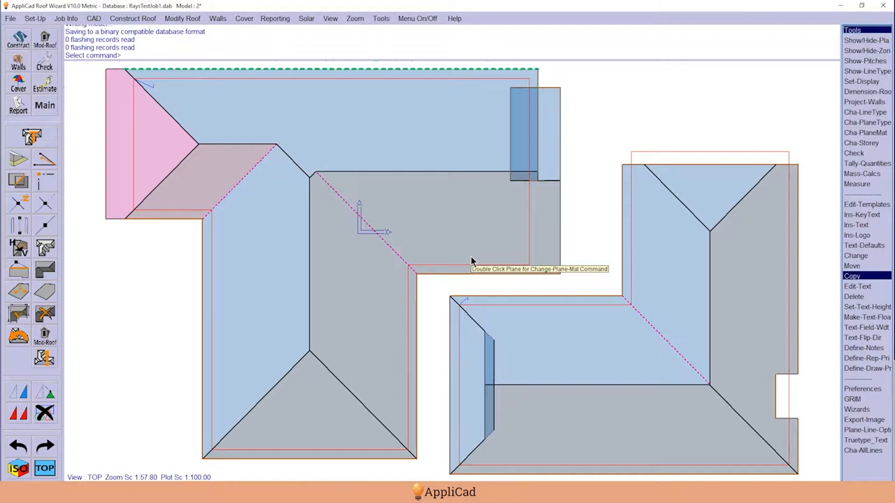
pyautogui.moveTo(517, 161)
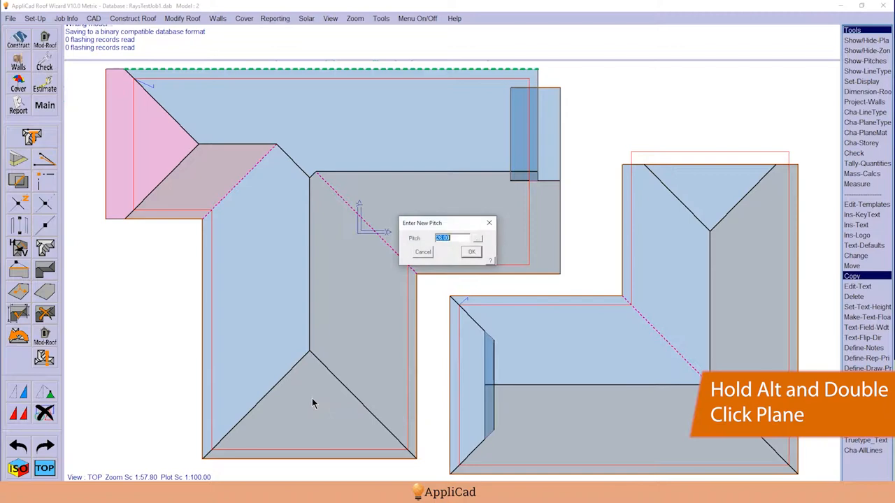
pyautogui.moveTo(460, 278)
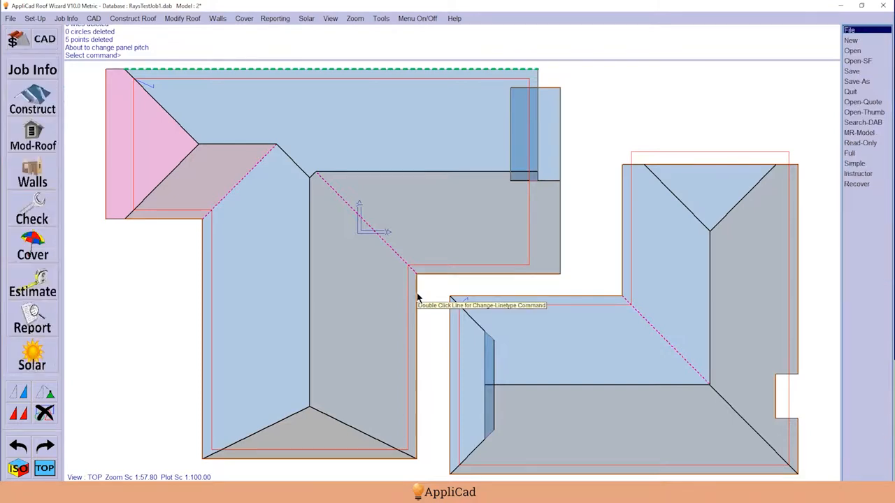
pyautogui.moveTo(409, 232)
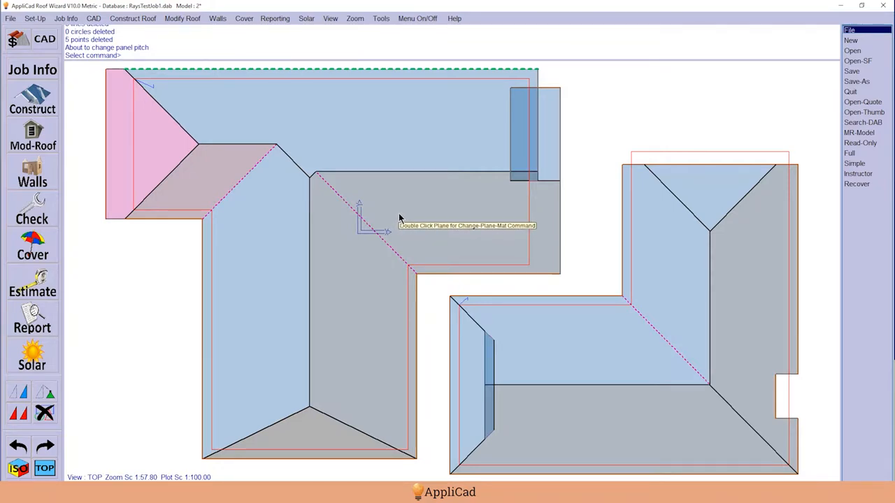
pyautogui.click(182, 18)
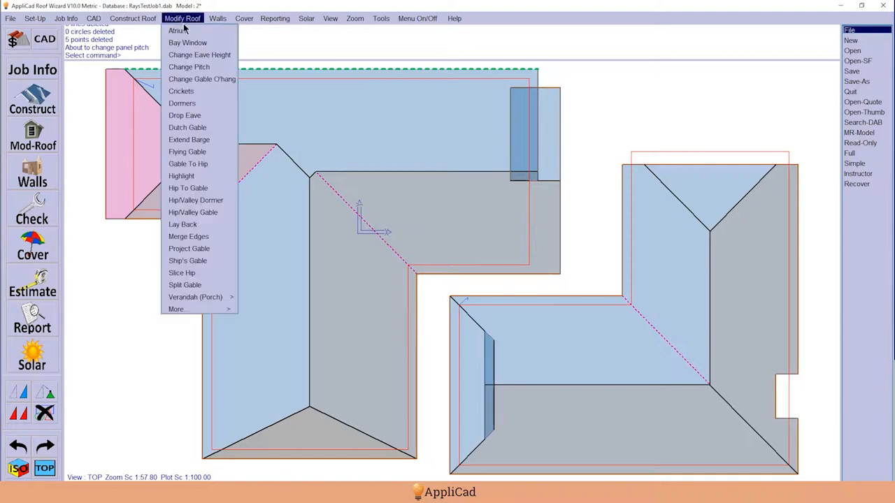
pyautogui.moveTo(193, 211)
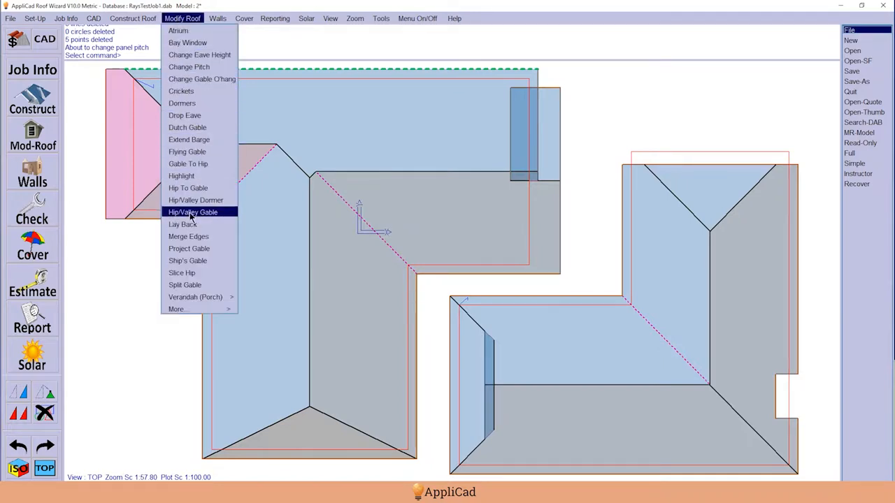
pyautogui.moveTo(204, 79)
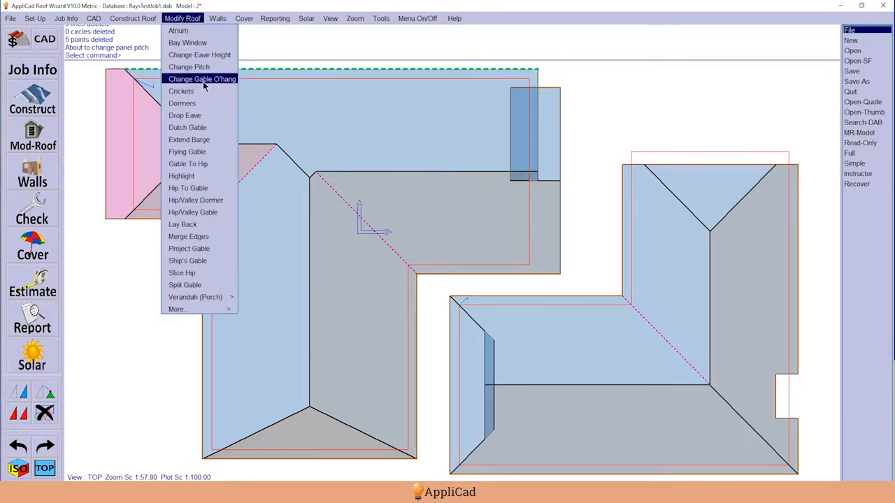
pyautogui.moveTo(187, 127)
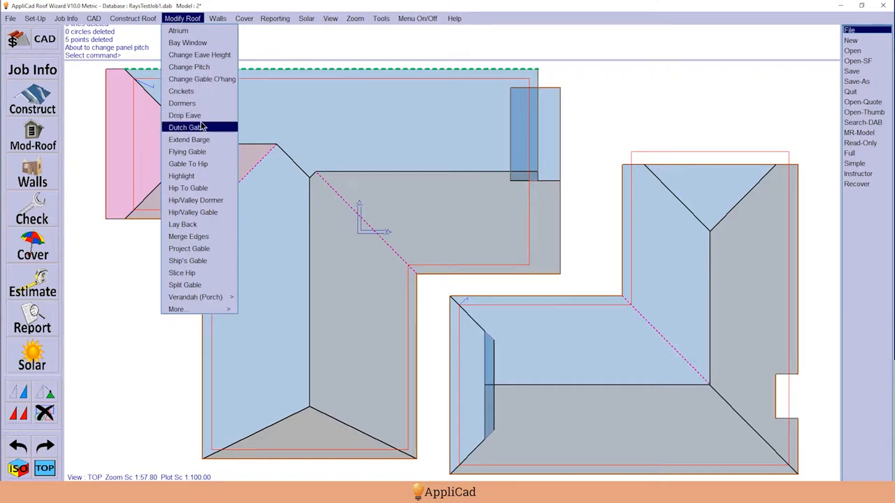
pyautogui.moveTo(187, 151)
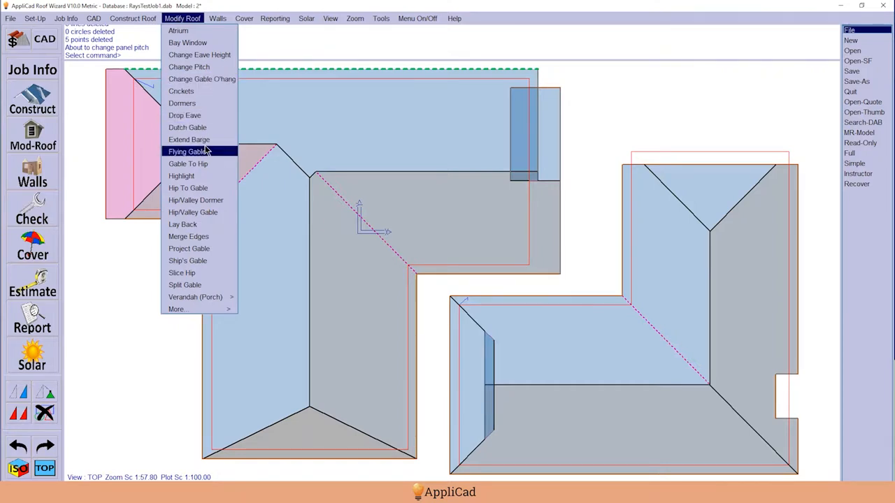
pyautogui.moveTo(403, 361)
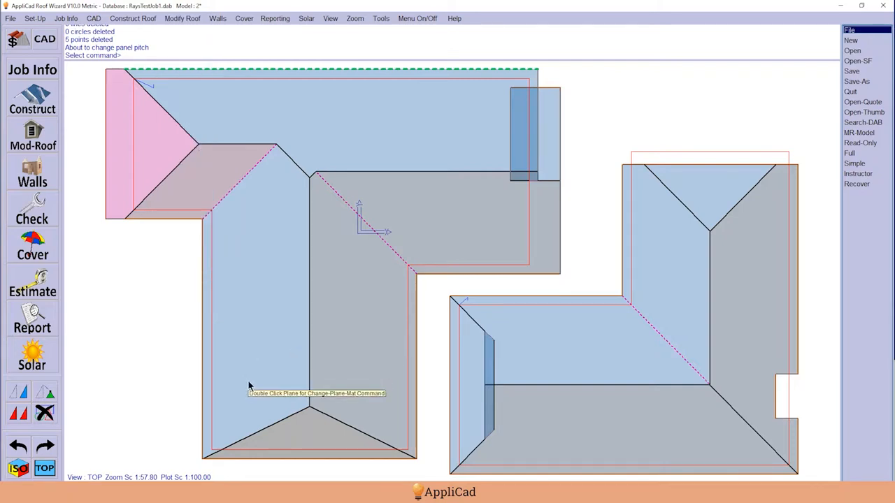
pyautogui.moveTo(205, 391)
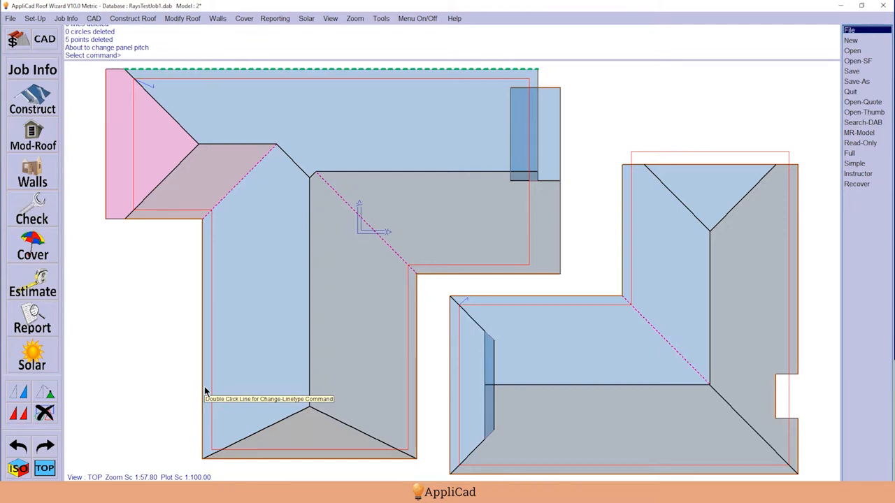
pyautogui.moveTo(165, 350)
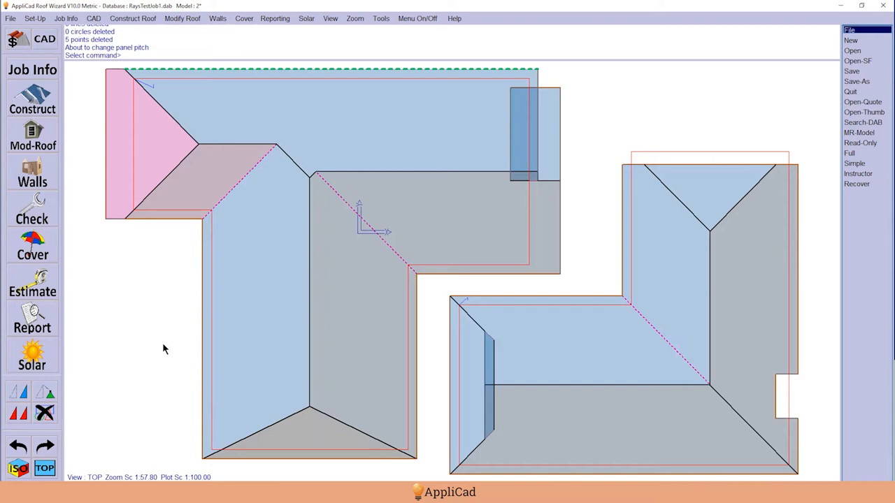